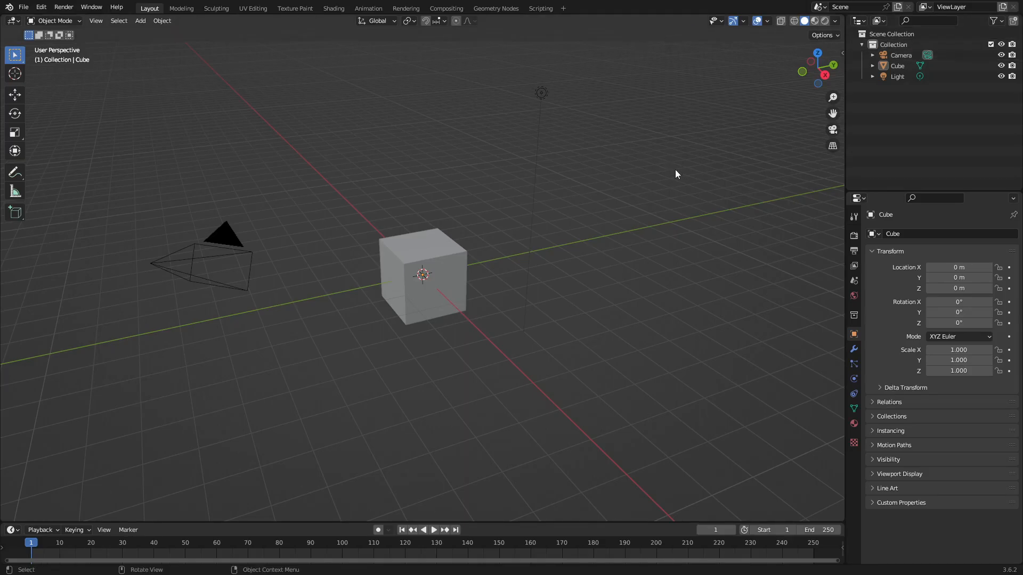
pyautogui.moveTo(569, 160)
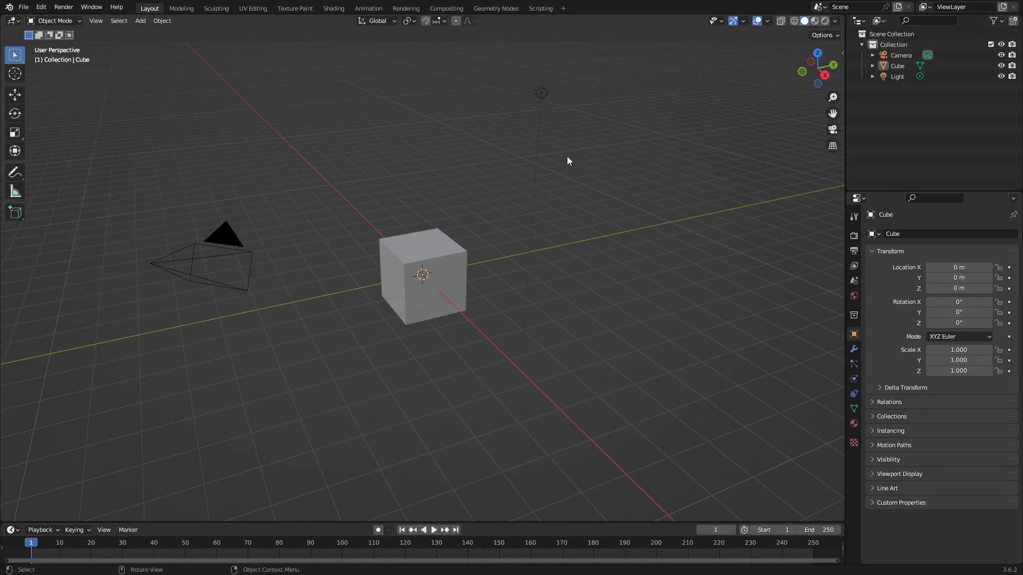
# Try the Knife tool on the cube, abandon the cuts and orbit back to a perspective angle
pyautogui.click(422, 282)
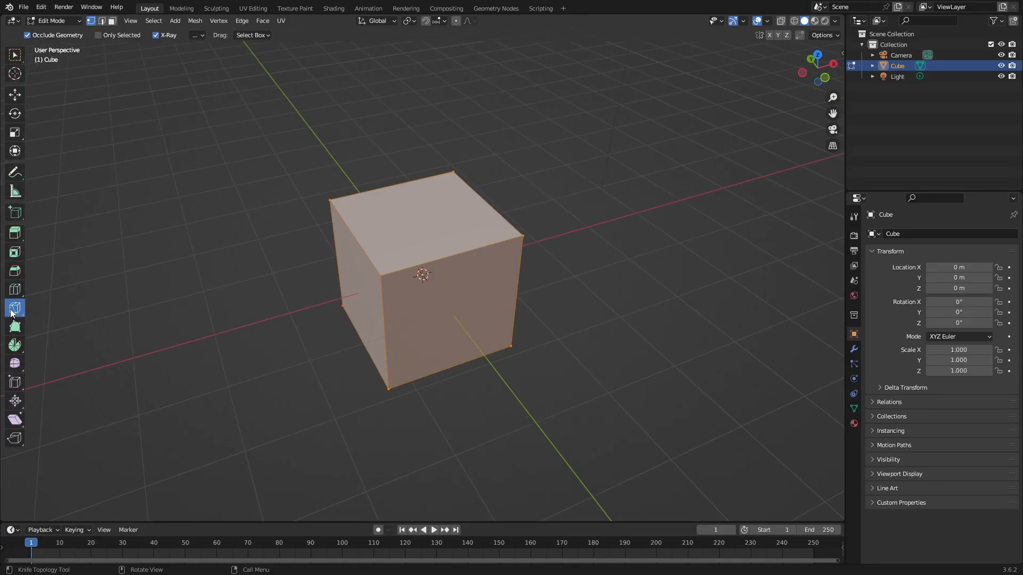
pyautogui.click(336, 264)
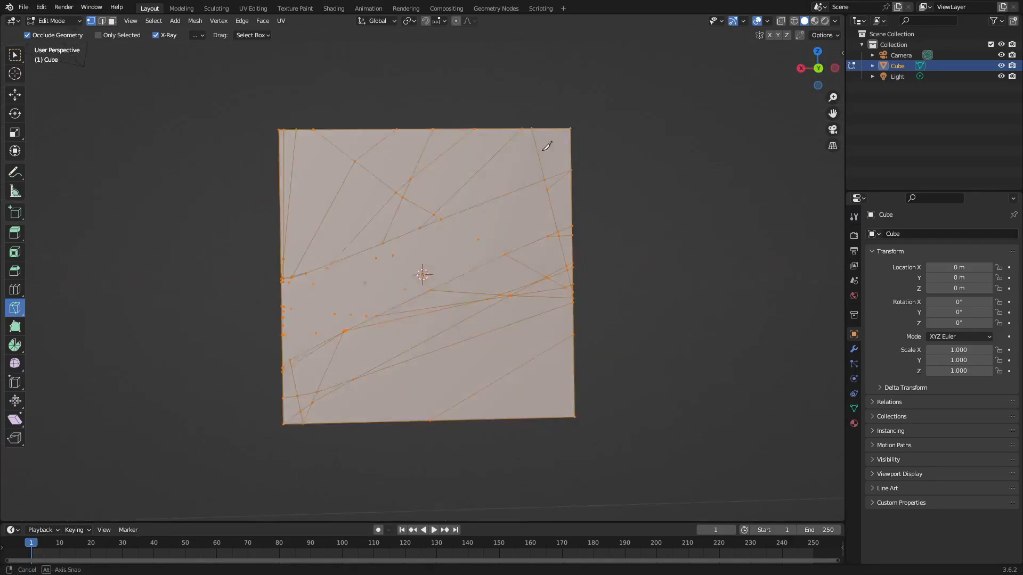
pyautogui.moveTo(423, 274); pyautogui.dragTo(574, 209)
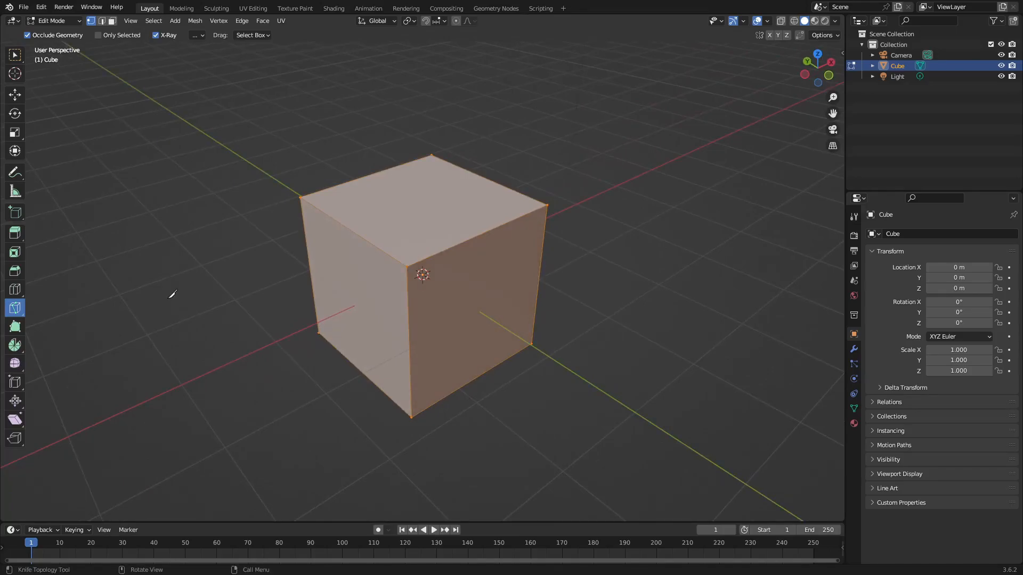
# Bisect one top corner off the cube with Fill and Clear enabled, leaving a slanted face
pyautogui.click(15, 307)
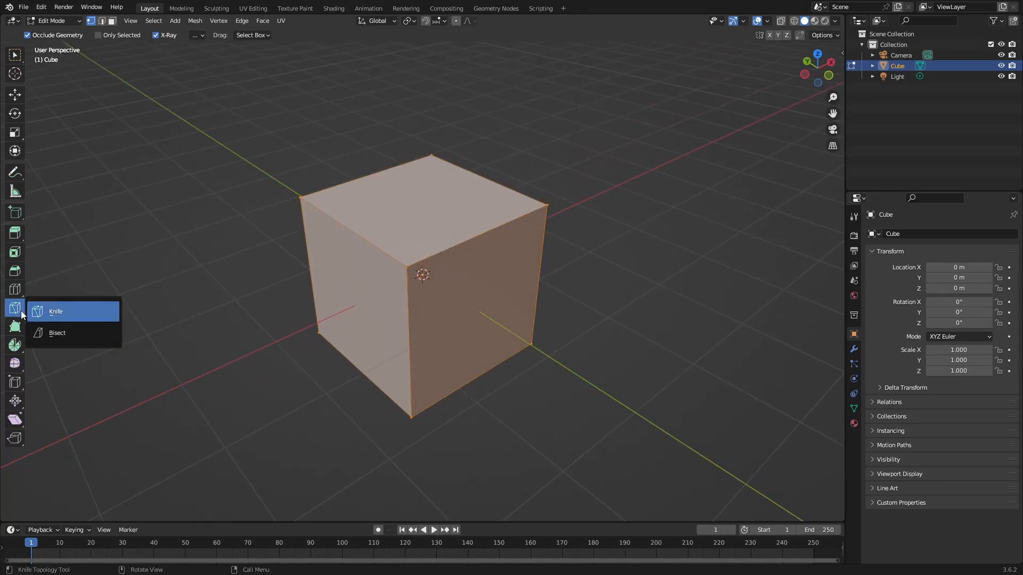
pyautogui.moveTo(70, 334)
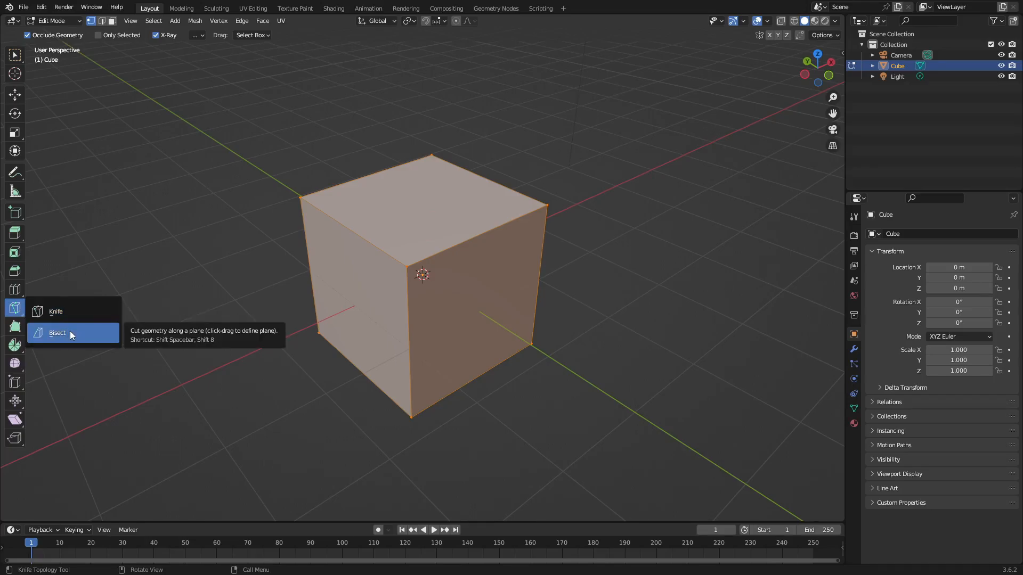
pyautogui.click(57, 332)
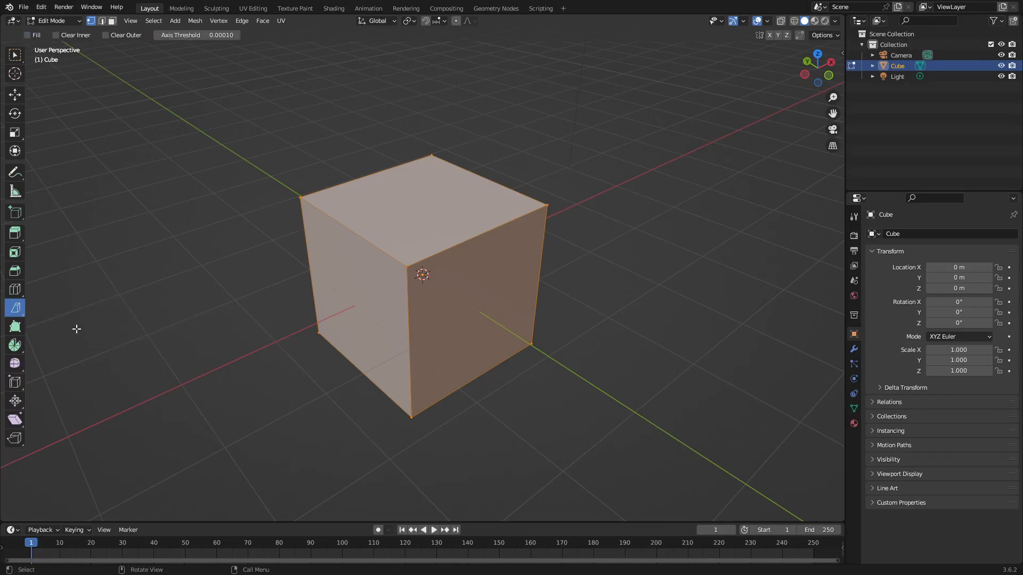
pyautogui.moveTo(389, 157)
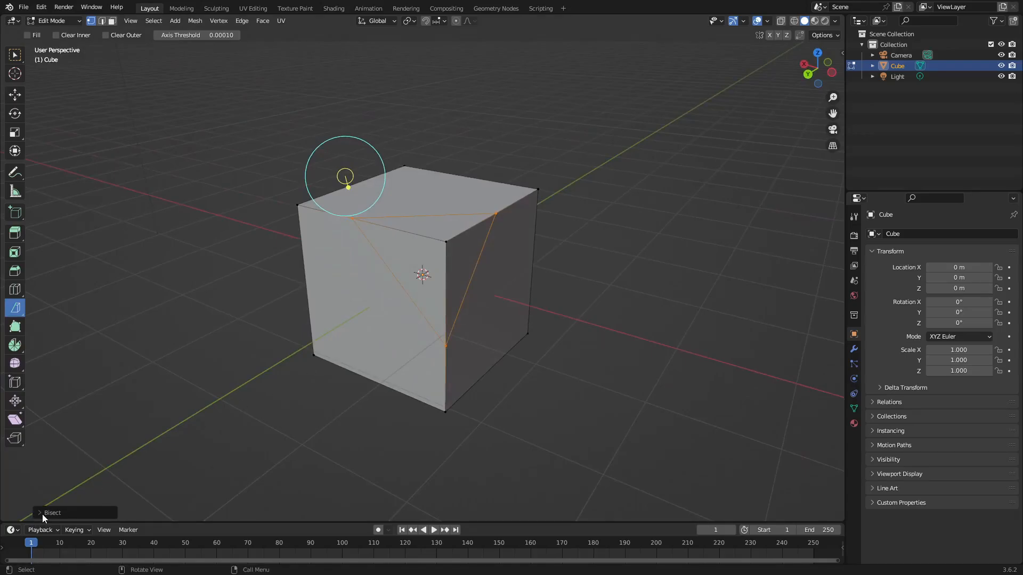
pyautogui.click(51, 512)
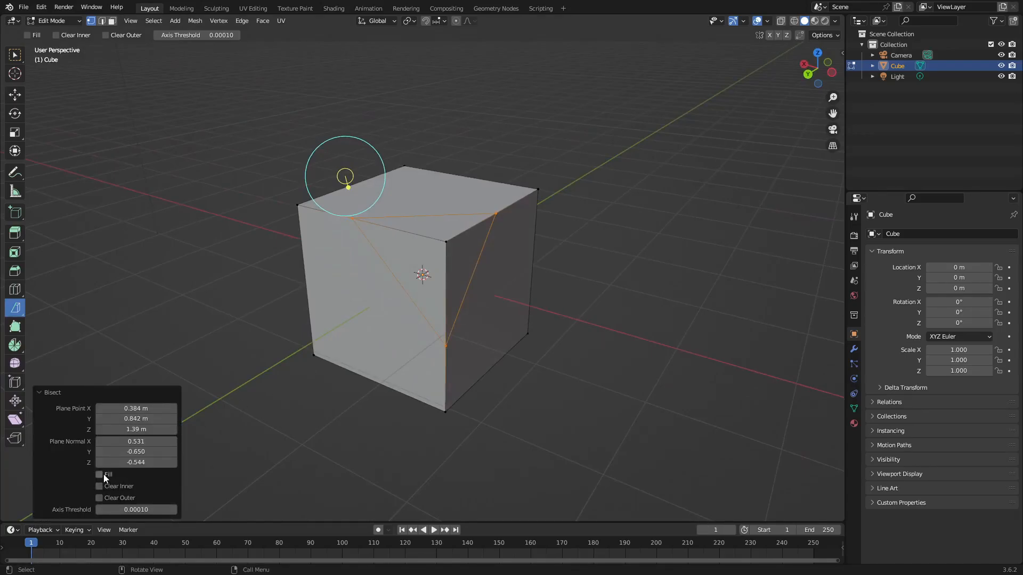
pyautogui.click(99, 476)
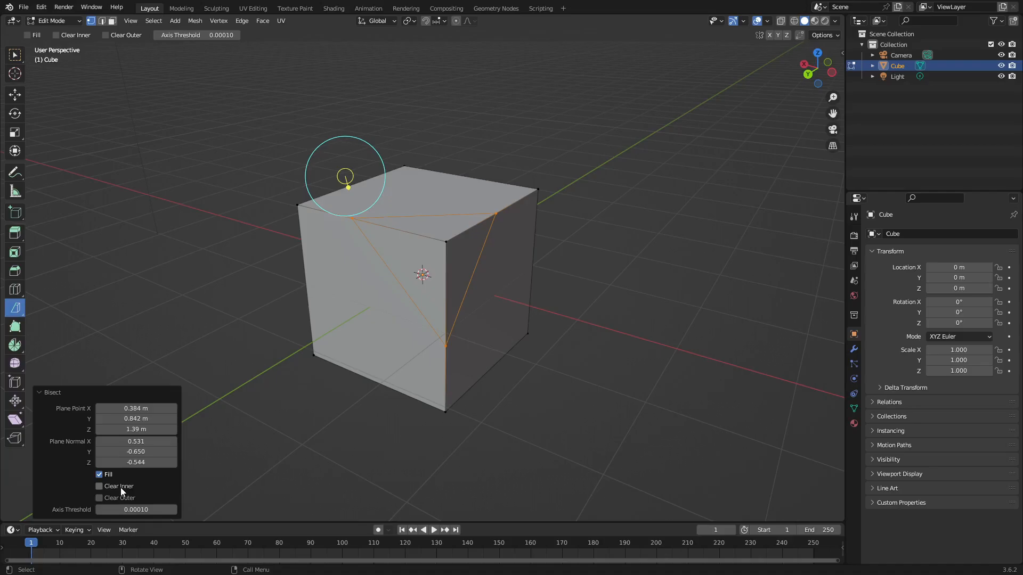
pyautogui.click(99, 486)
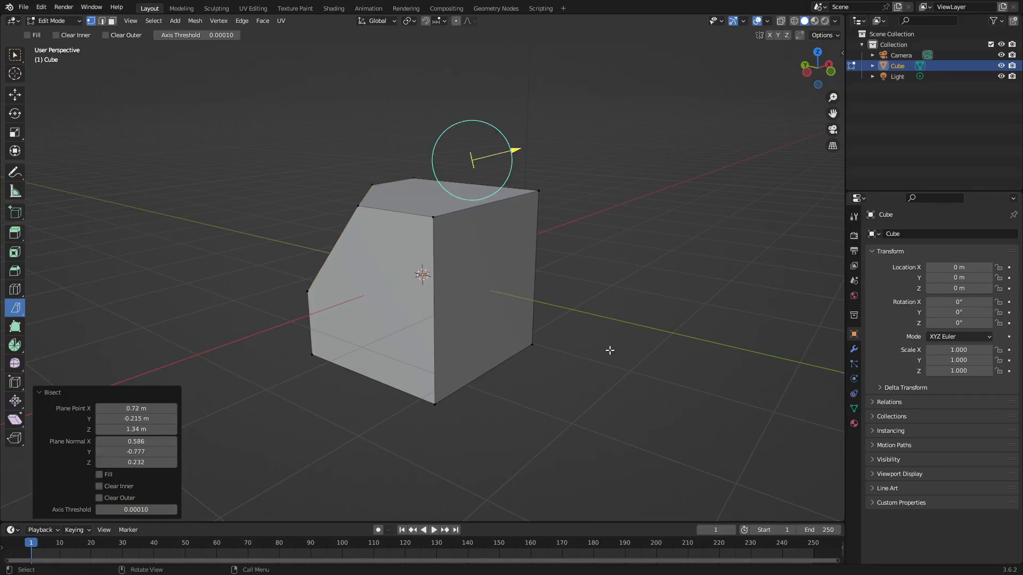
pyautogui.moveTo(540, 243)
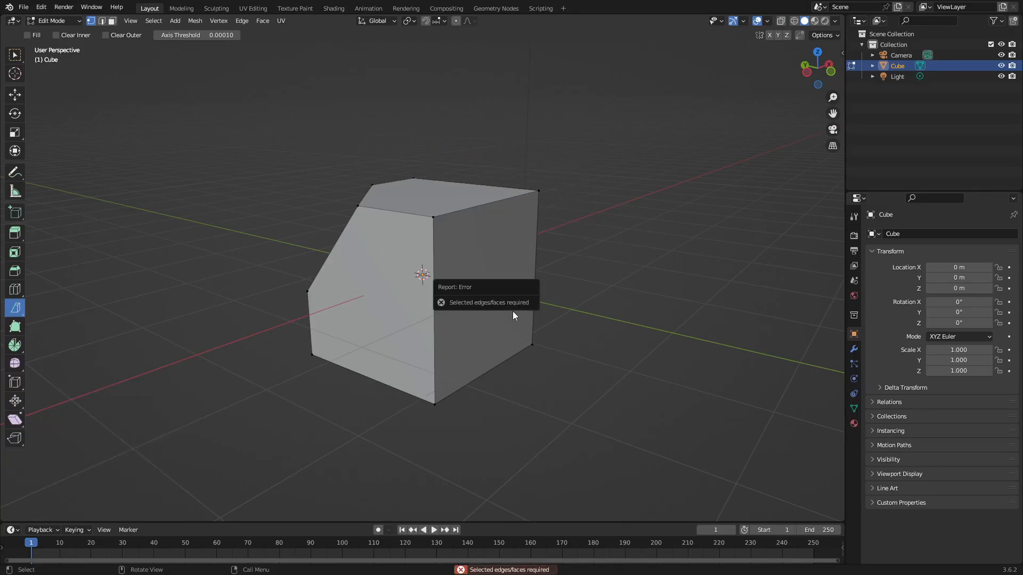
pyautogui.moveTo(541, 235)
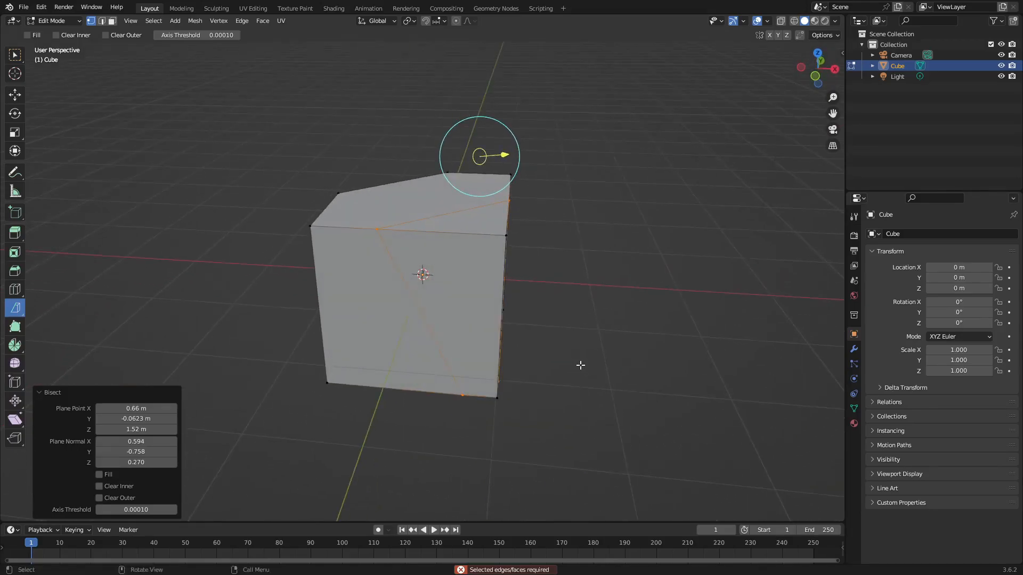
# Apply a second Bisect on the right side with Fill and Clear Inner to remove another corner
pyautogui.click(100, 475)
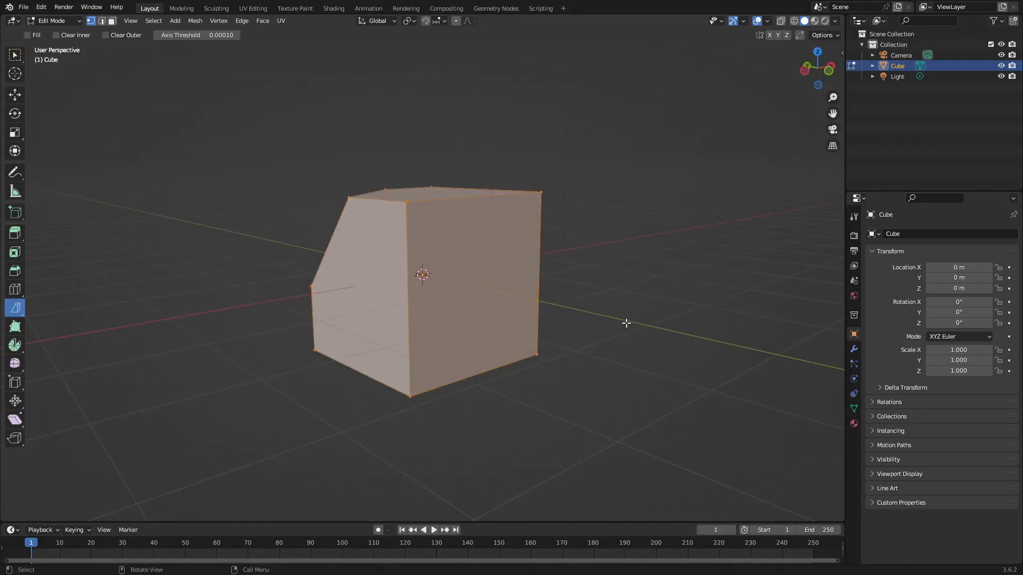
pyautogui.click(99, 486)
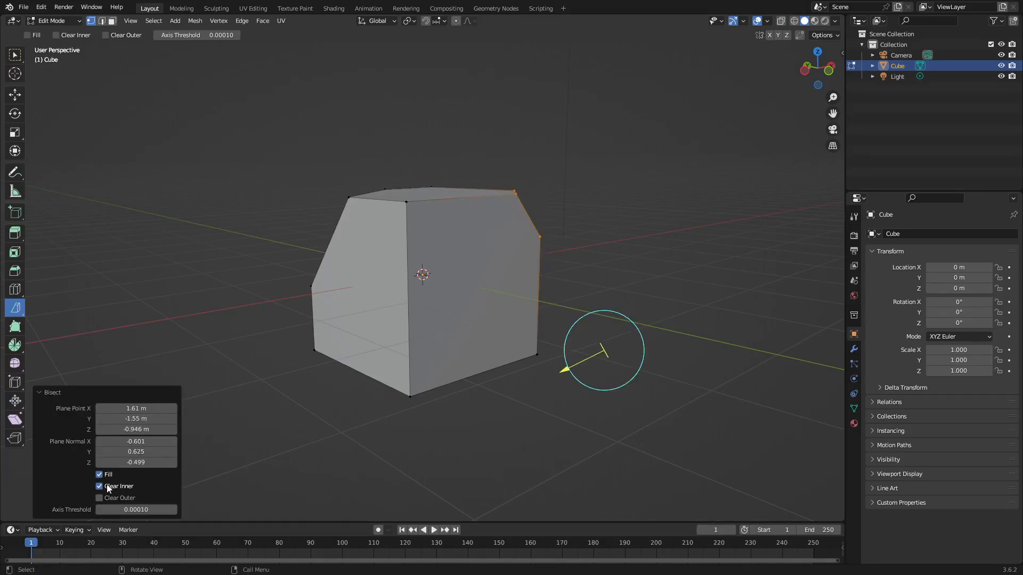
pyautogui.click(100, 486)
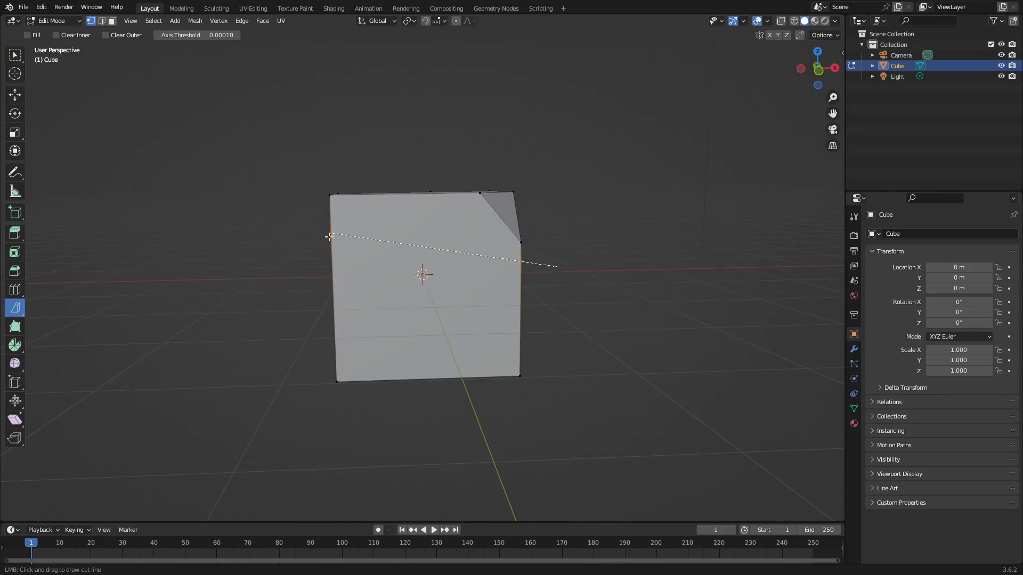
# Bisect across the upper front and diagonally through the front corner, toggling Fill and Clear for each cut
pyautogui.moveTo(329, 236); pyautogui.dragTo(558, 265)
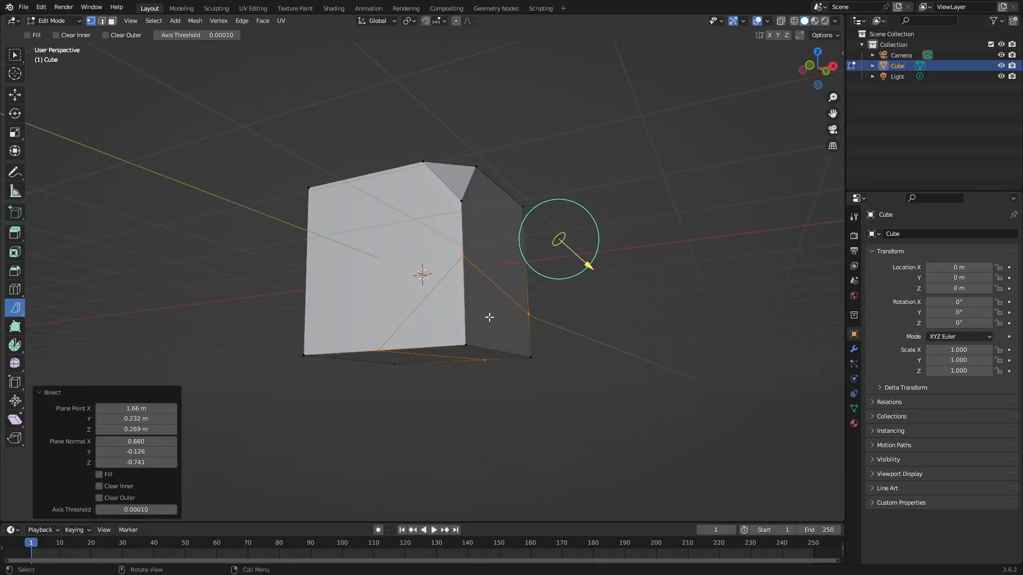
pyautogui.click(100, 475)
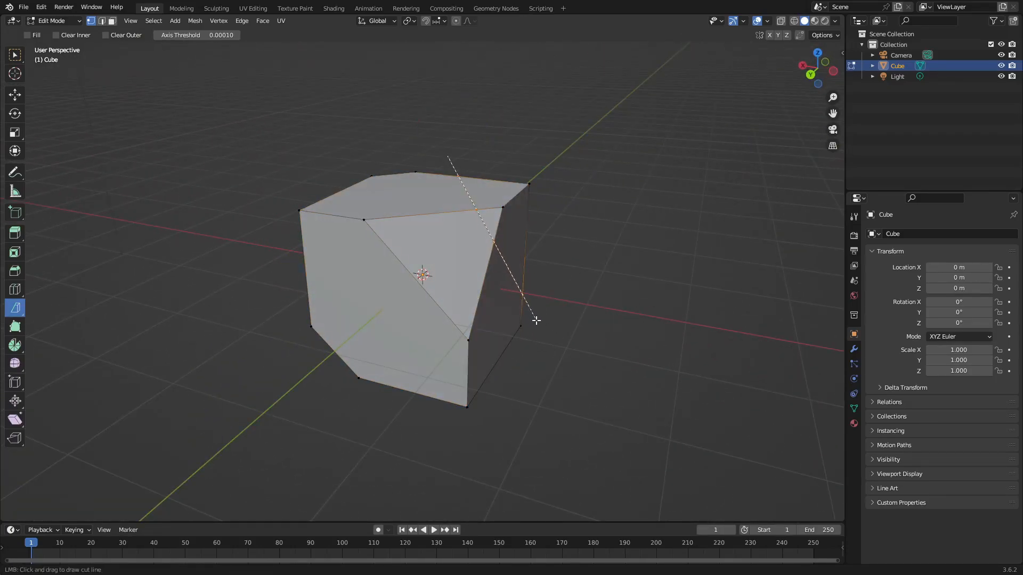
pyautogui.moveTo(449, 158); pyautogui.dragTo(535, 320)
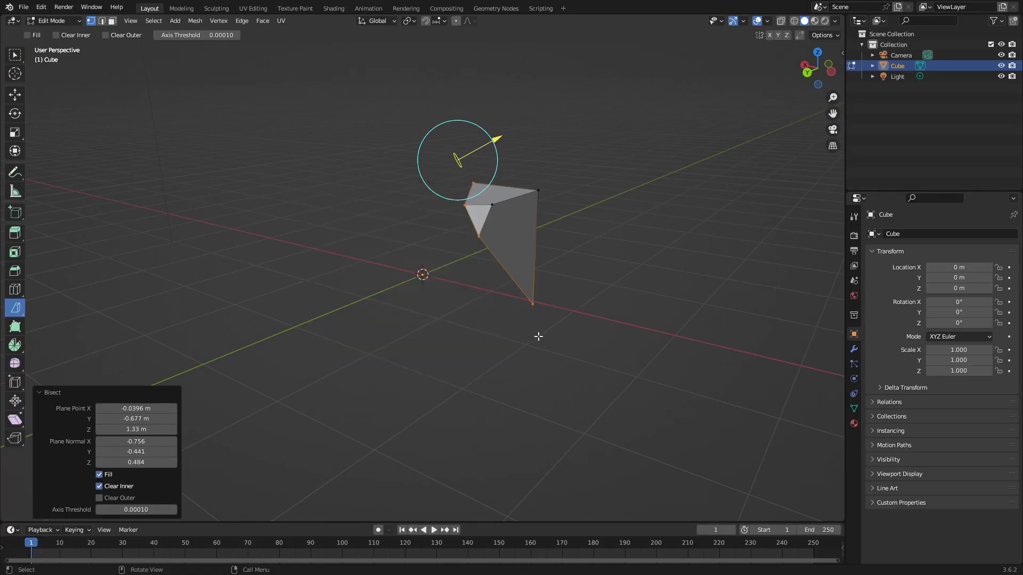
pyautogui.click(99, 499)
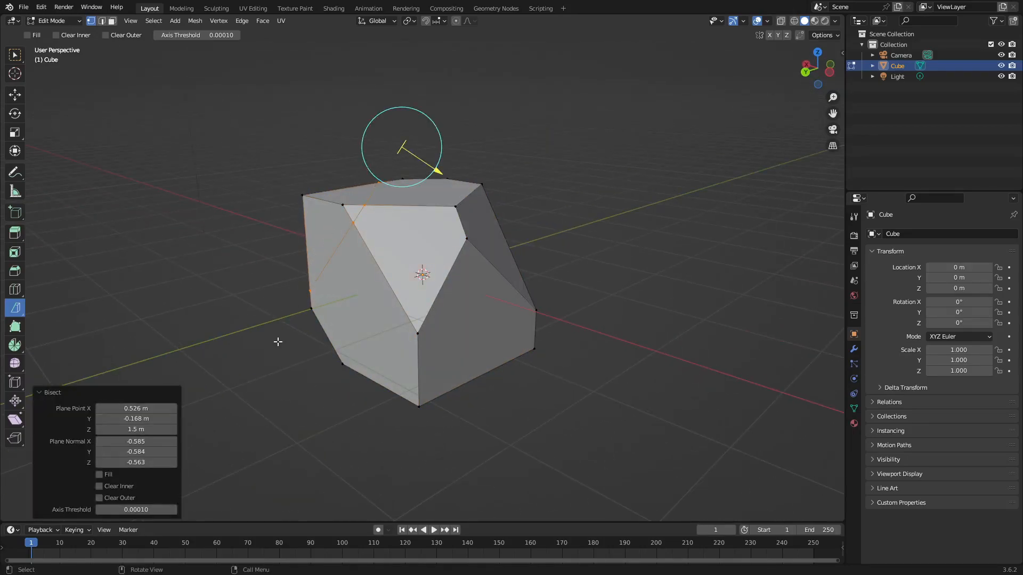
pyautogui.click(99, 475)
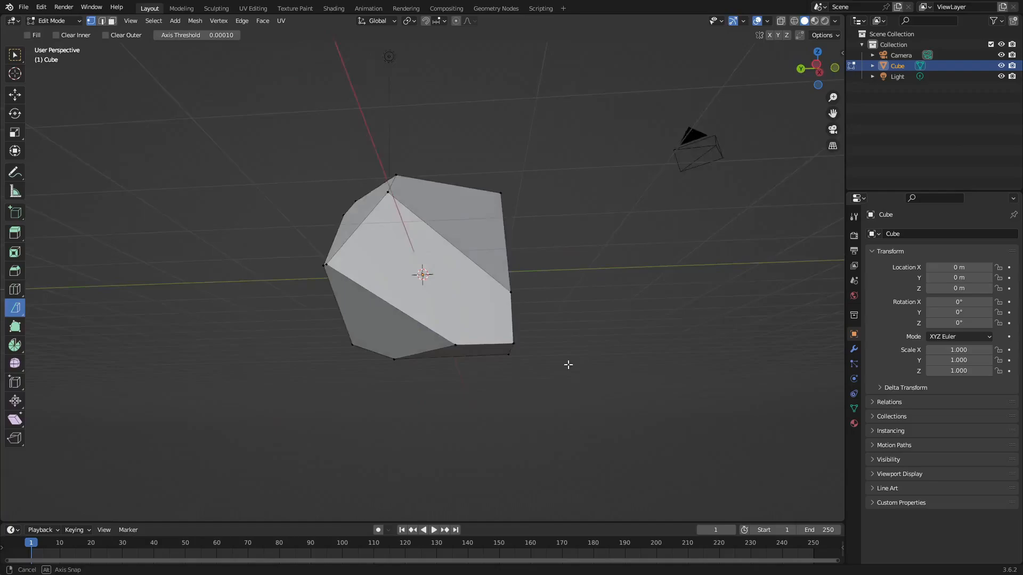
# Return to Object Mode and orbit around the finished faceted rock shape
pyautogui.press('Tab')
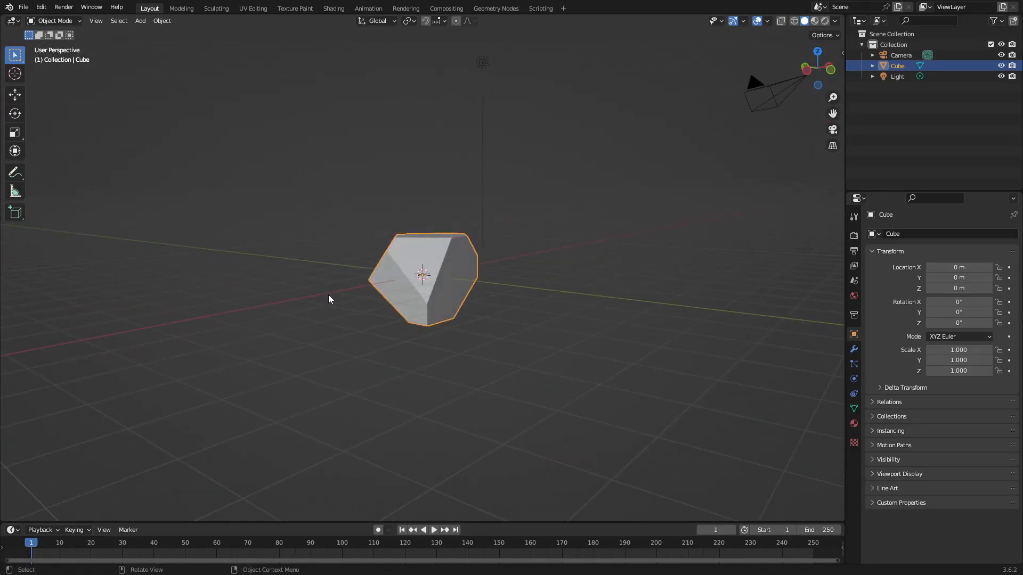
pyautogui.moveTo(329, 298); pyautogui.dragTo(383, 277)
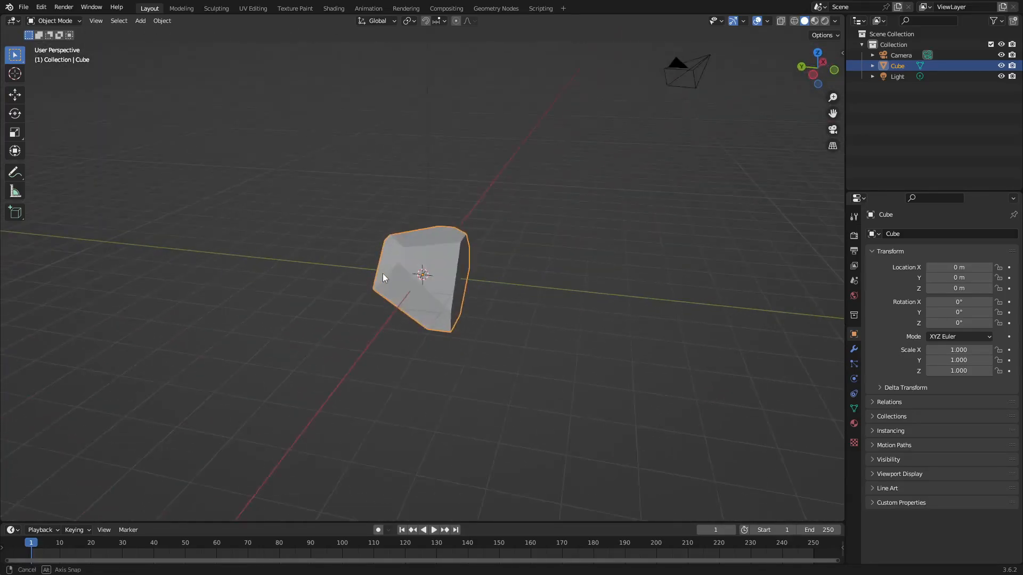
pyautogui.moveTo(383, 277); pyautogui.dragTo(650, 201)
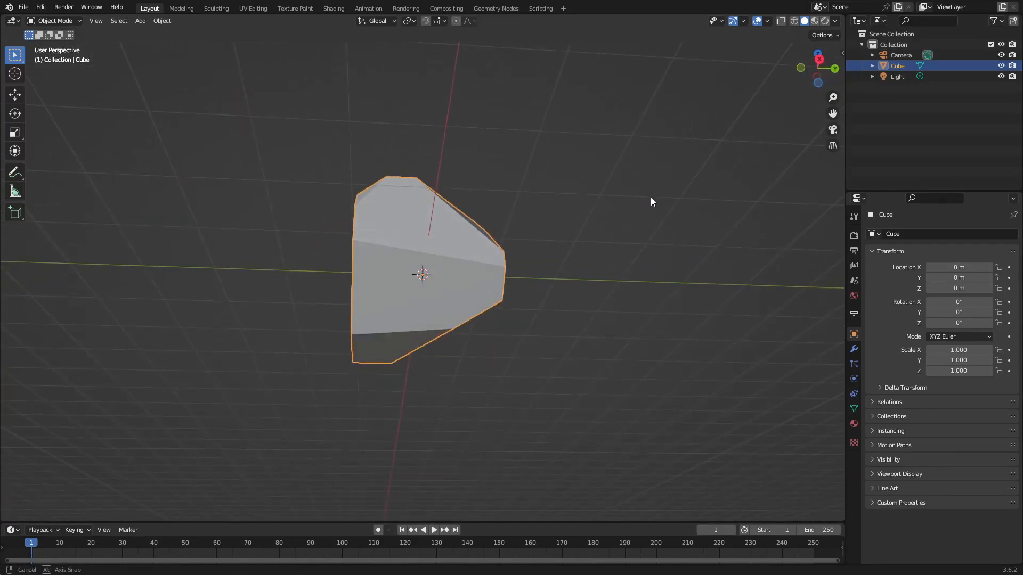